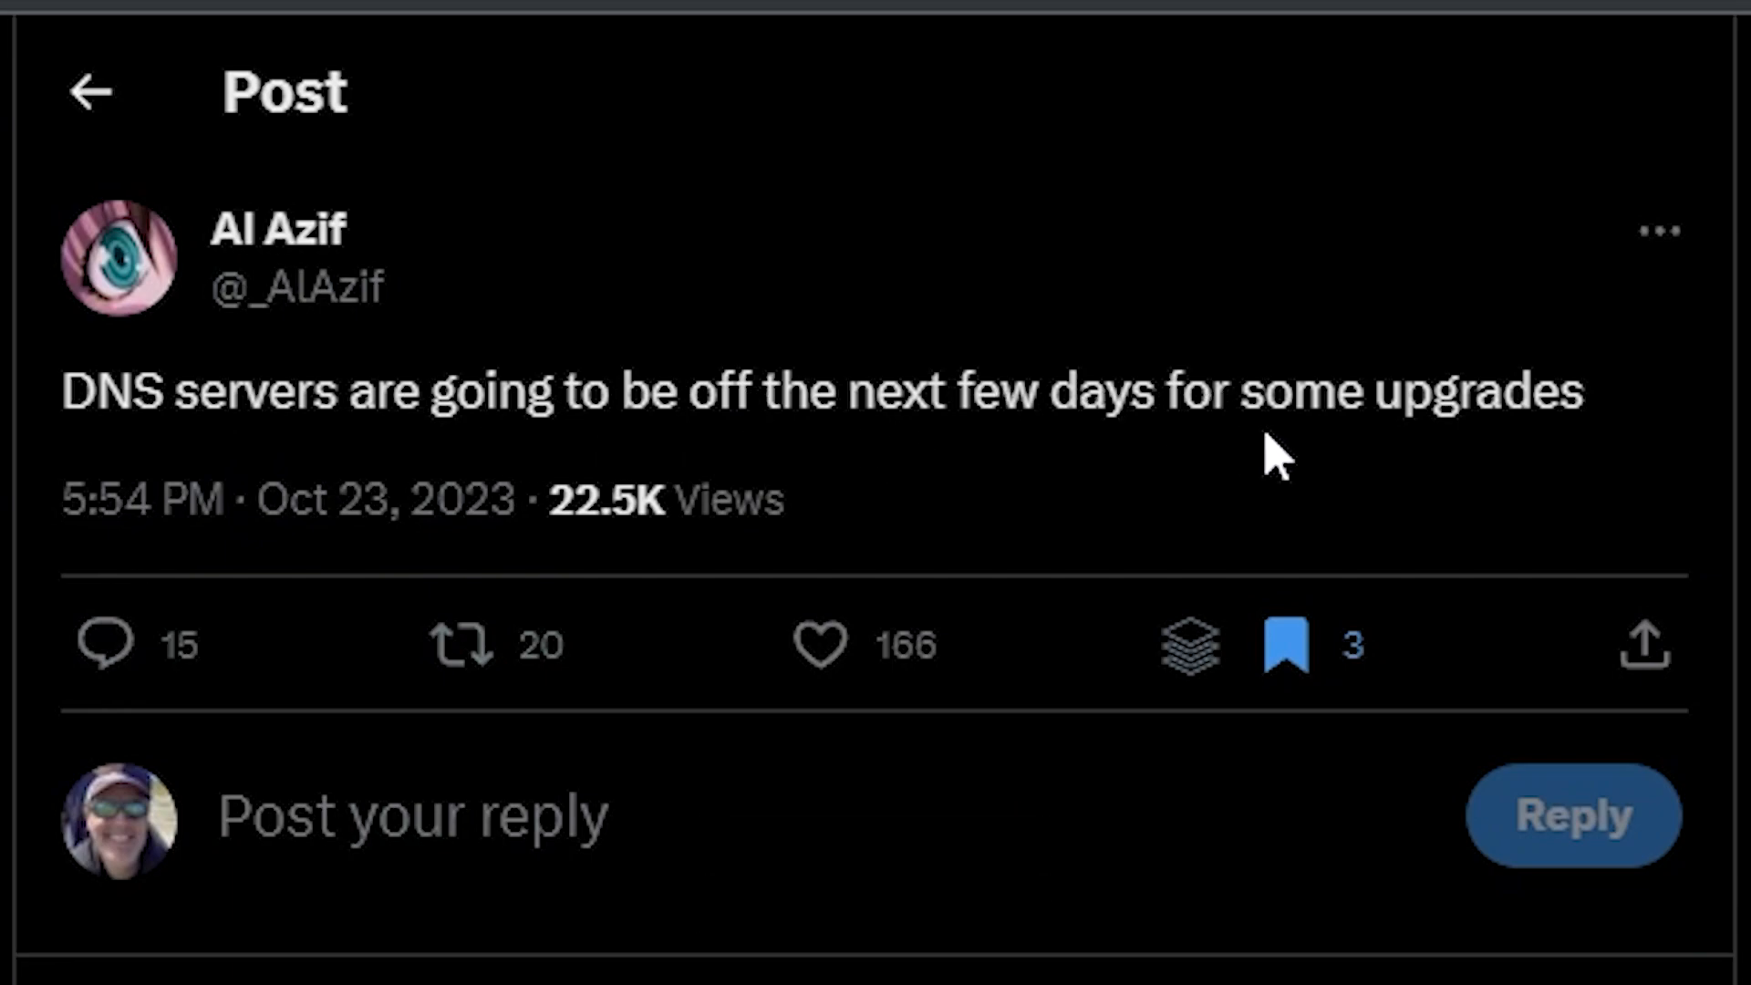
pyautogui.moveTo(1268, 458)
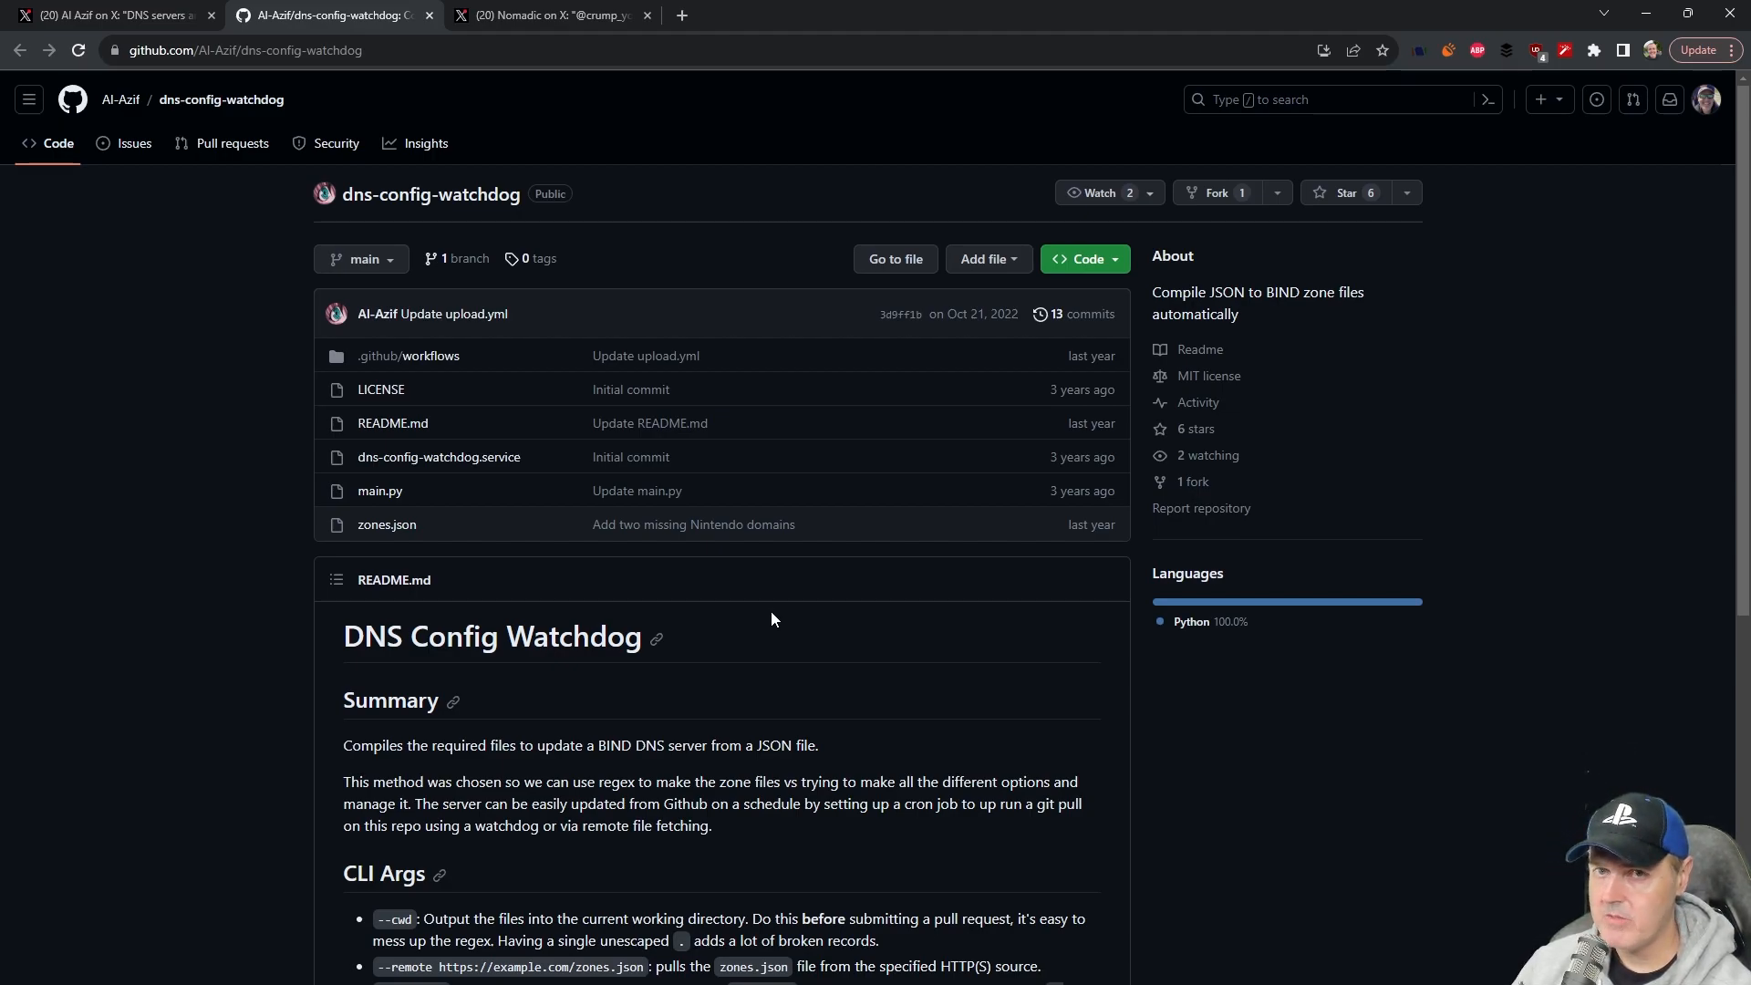
pyautogui.moveTo(431, 407)
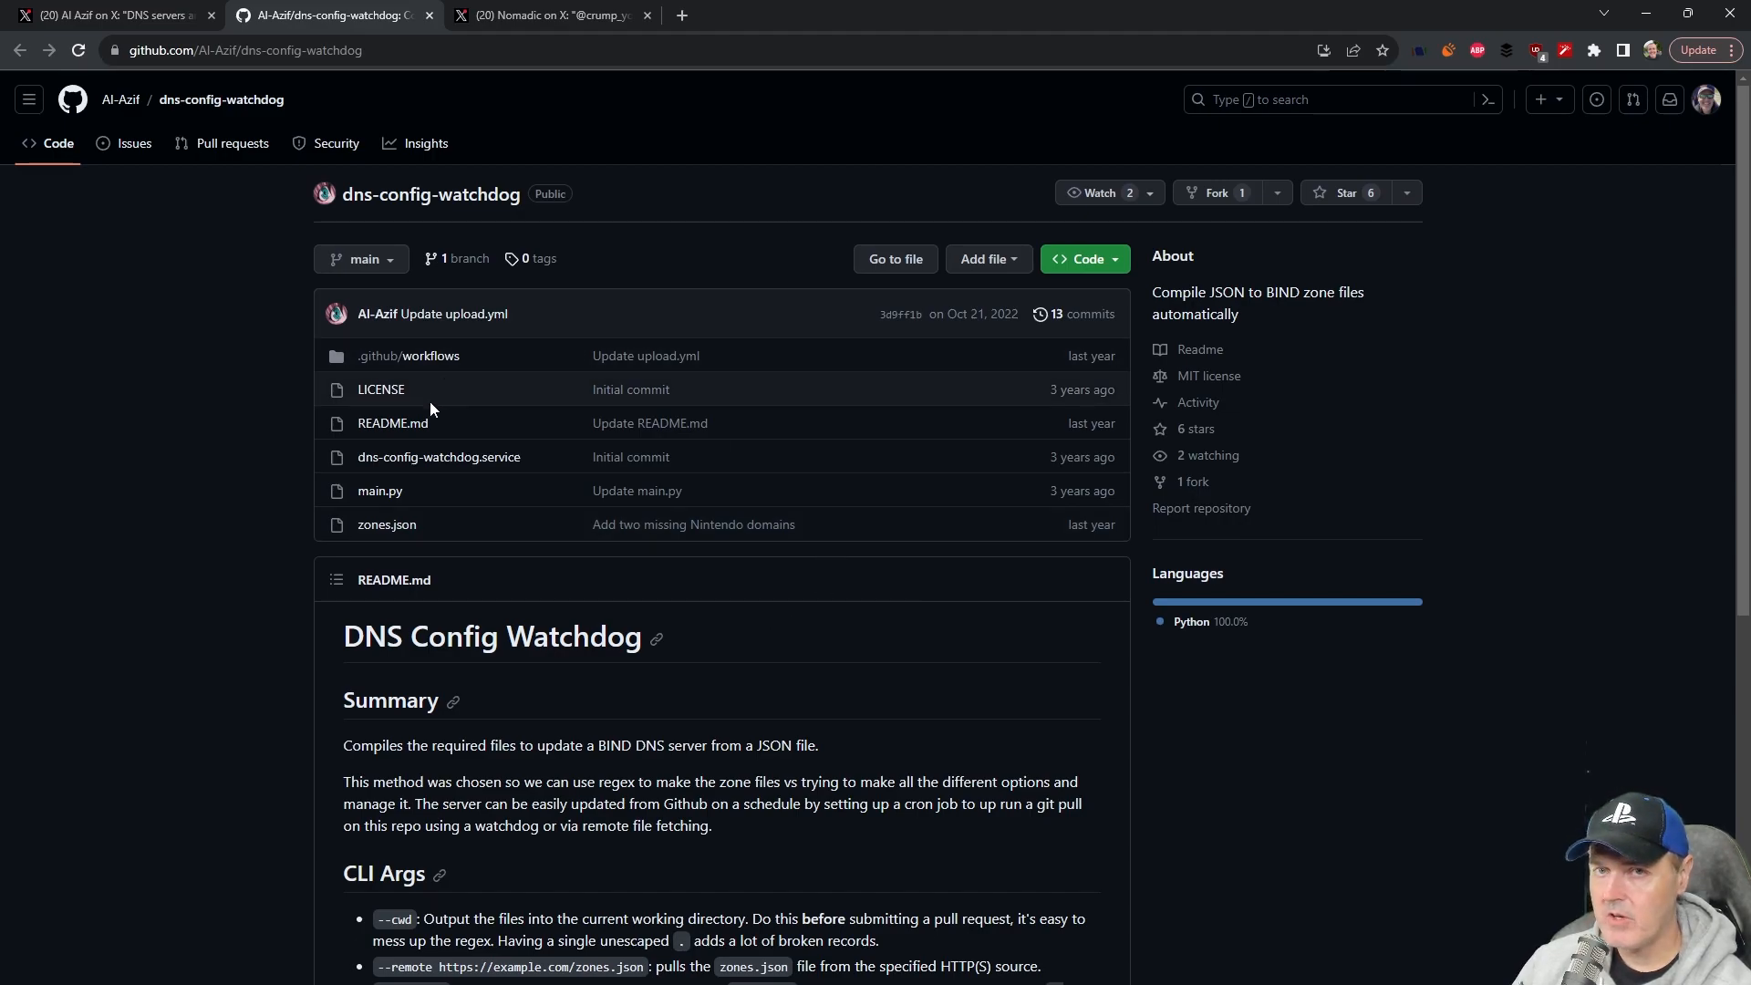
pyautogui.click(549, 14)
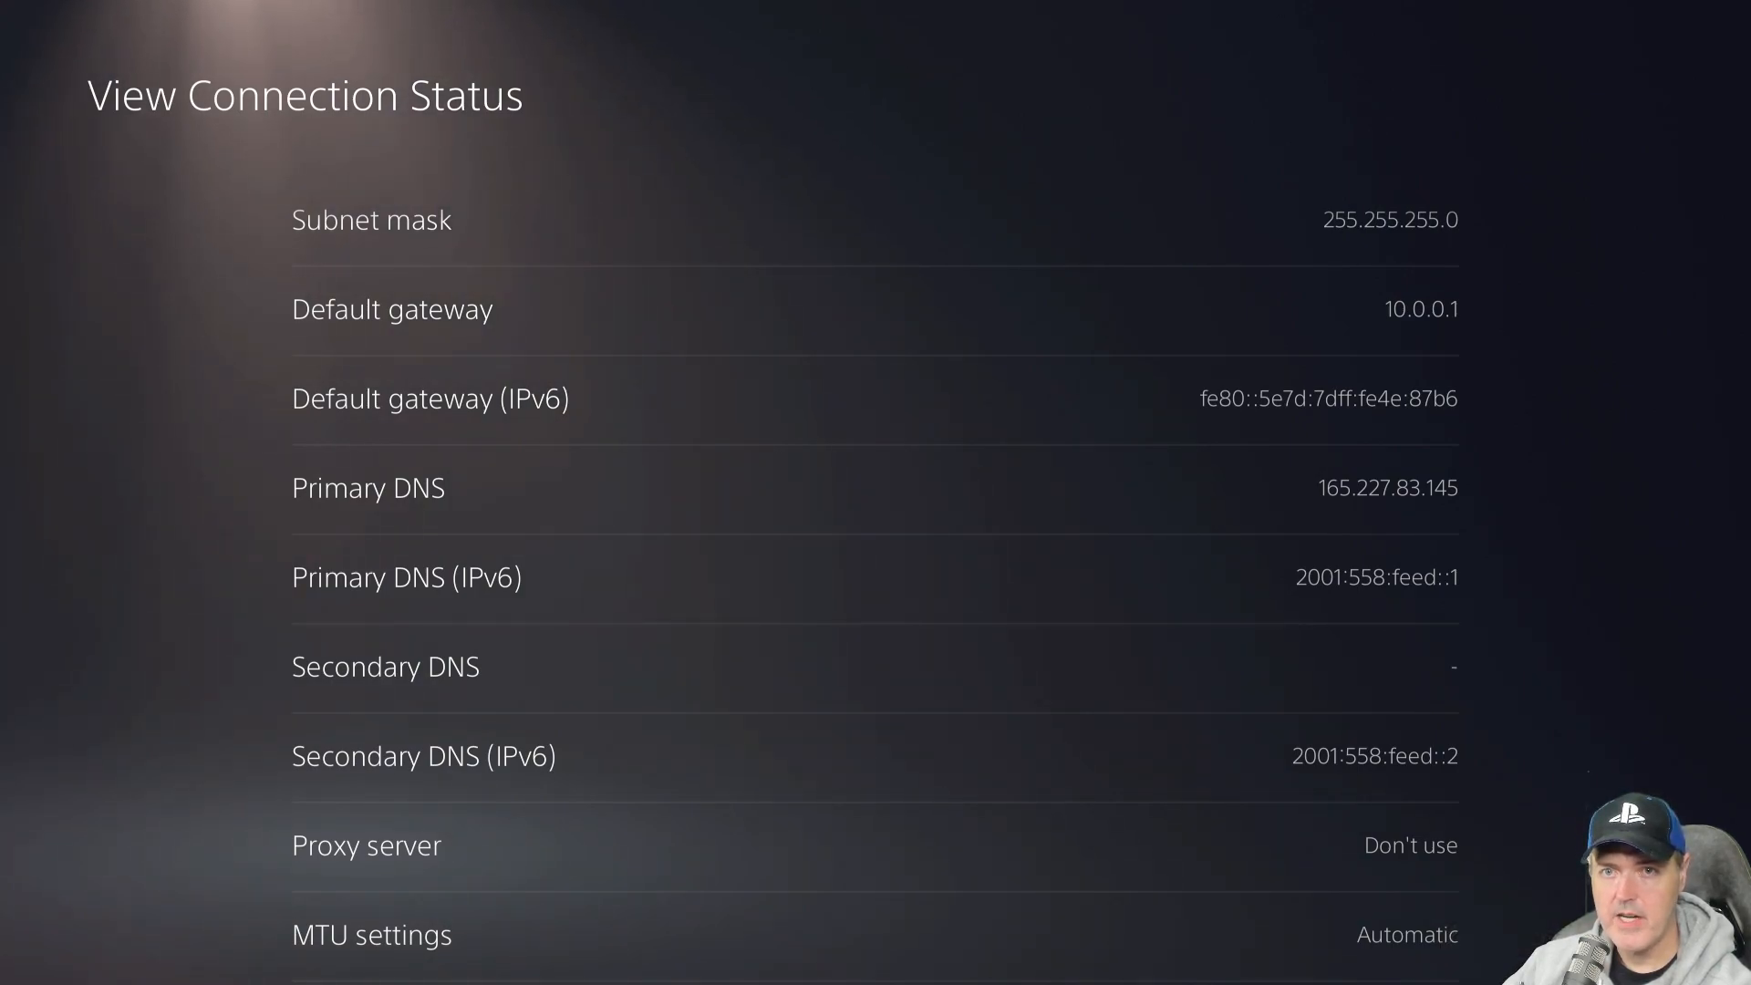
# Back out of the connection status through Network to the main Settings list.
pyautogui.press('Escape')
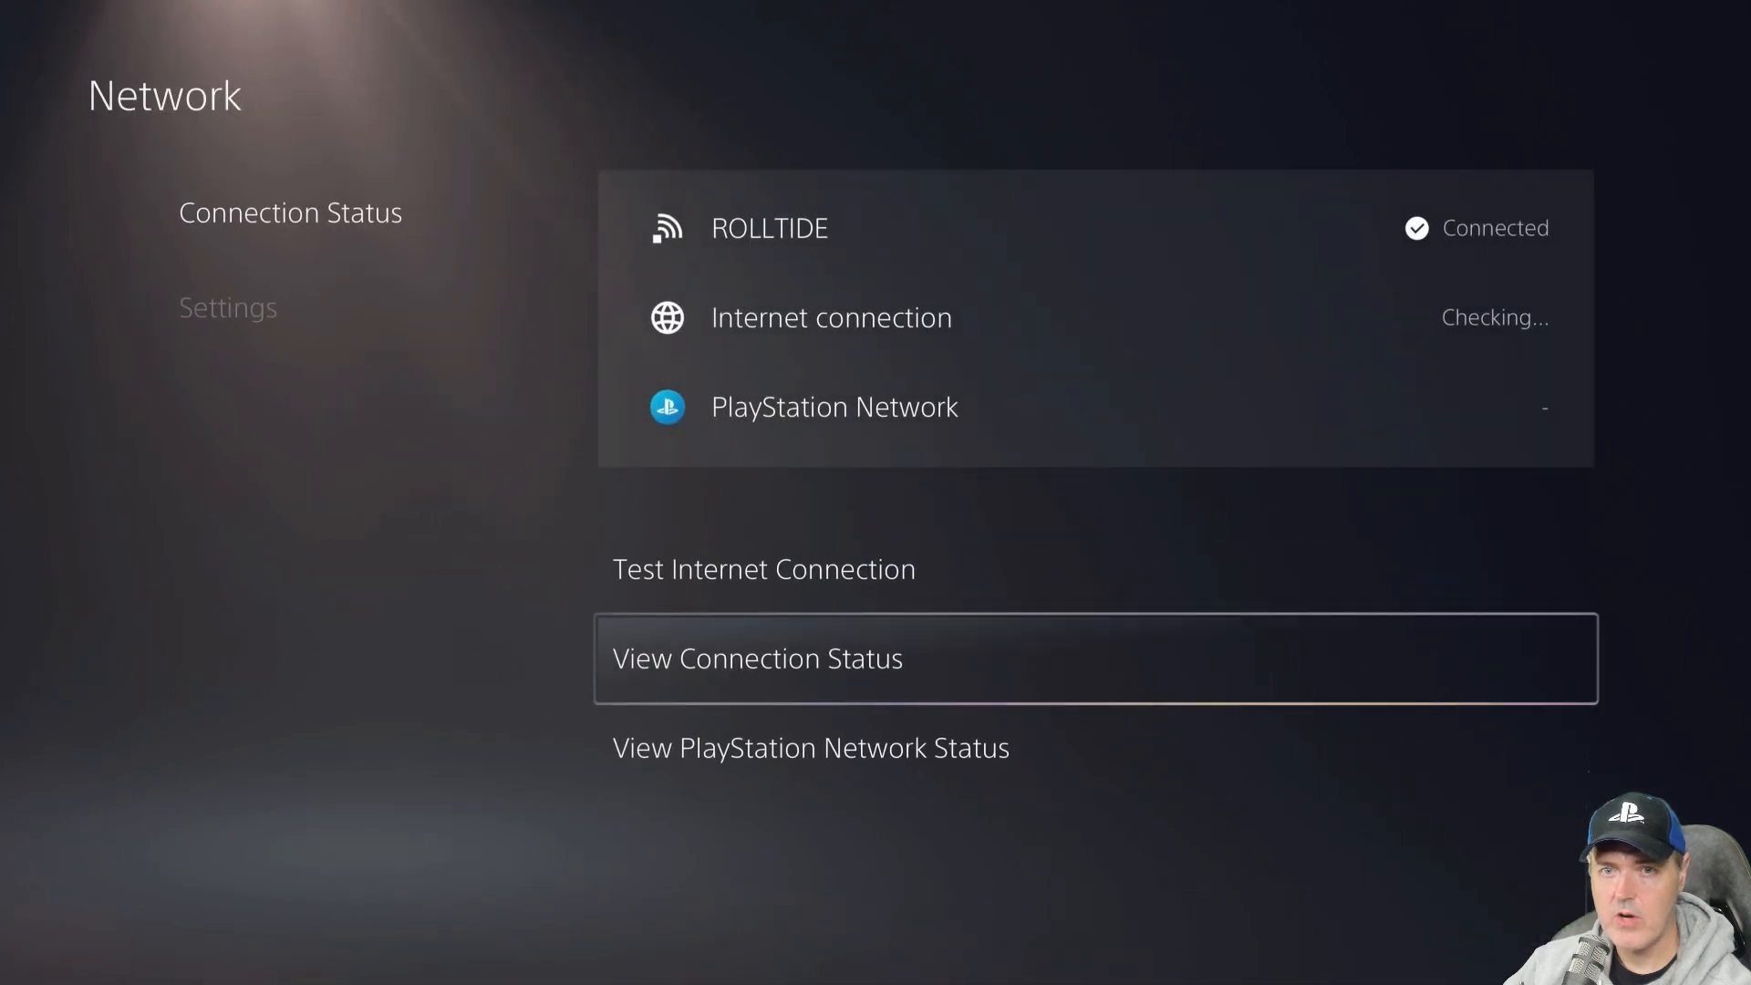
pyautogui.press('Escape')
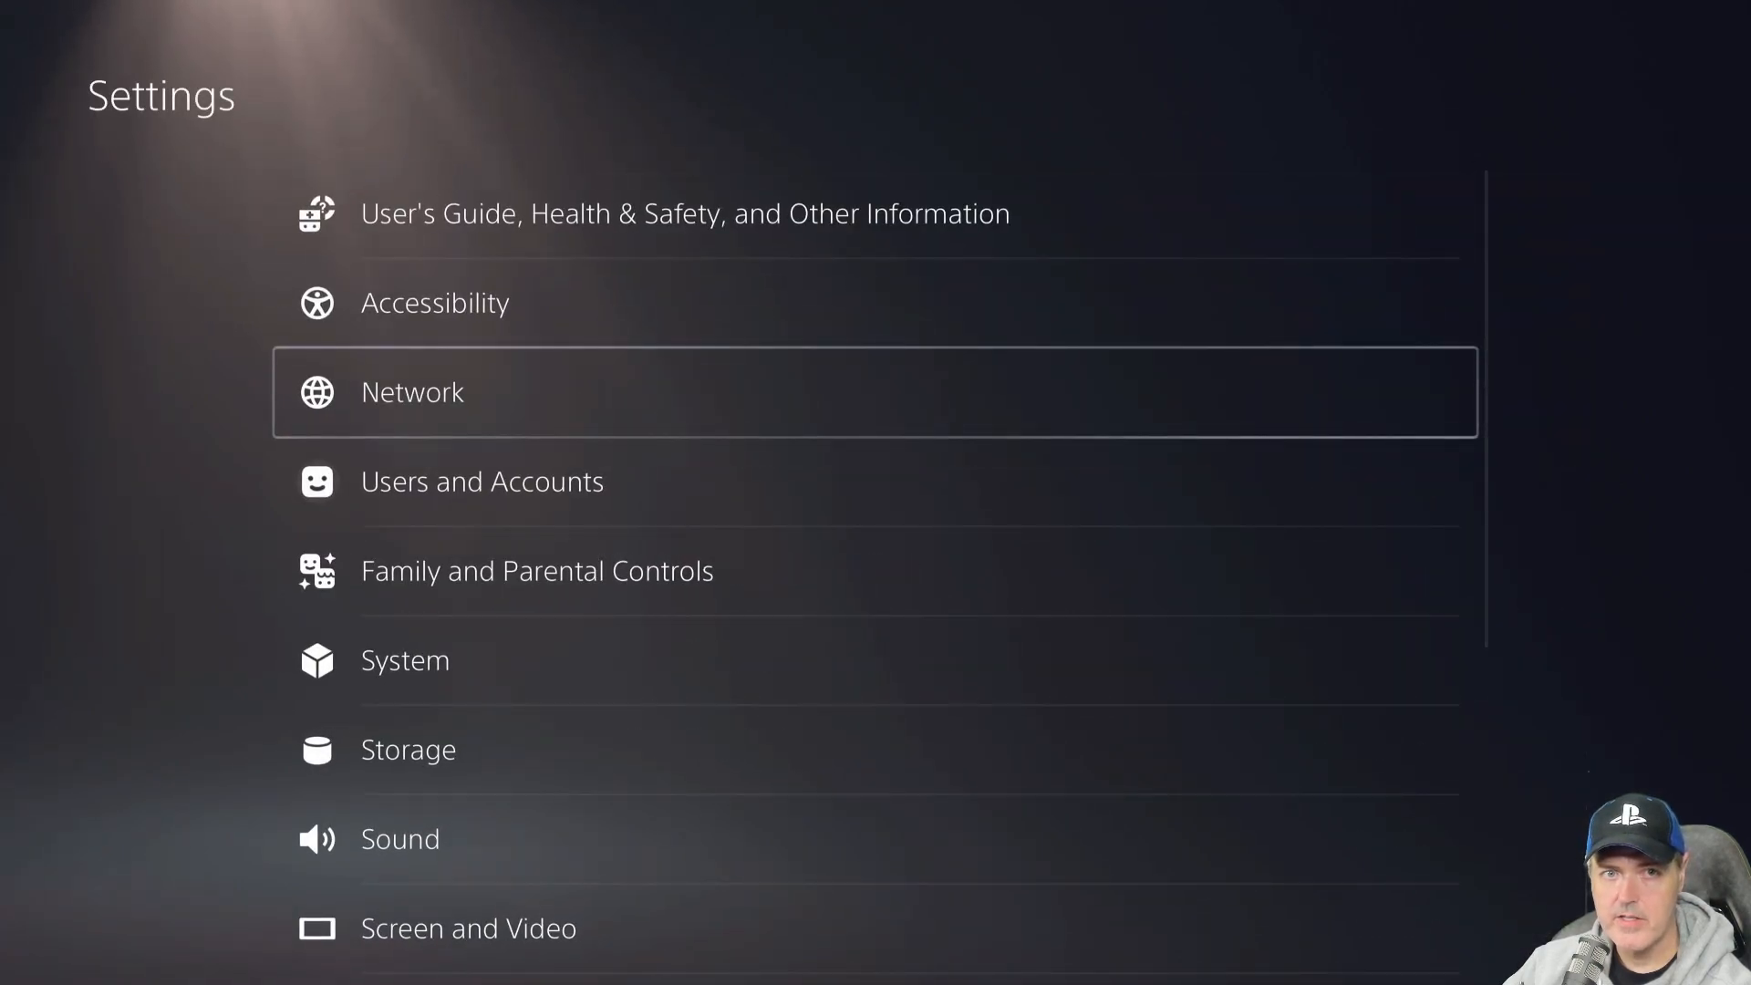
# Give the ROLLTIDE connection manual DNS with primary 165.227.83.145 and confirm it.
pyautogui.click(411, 390)
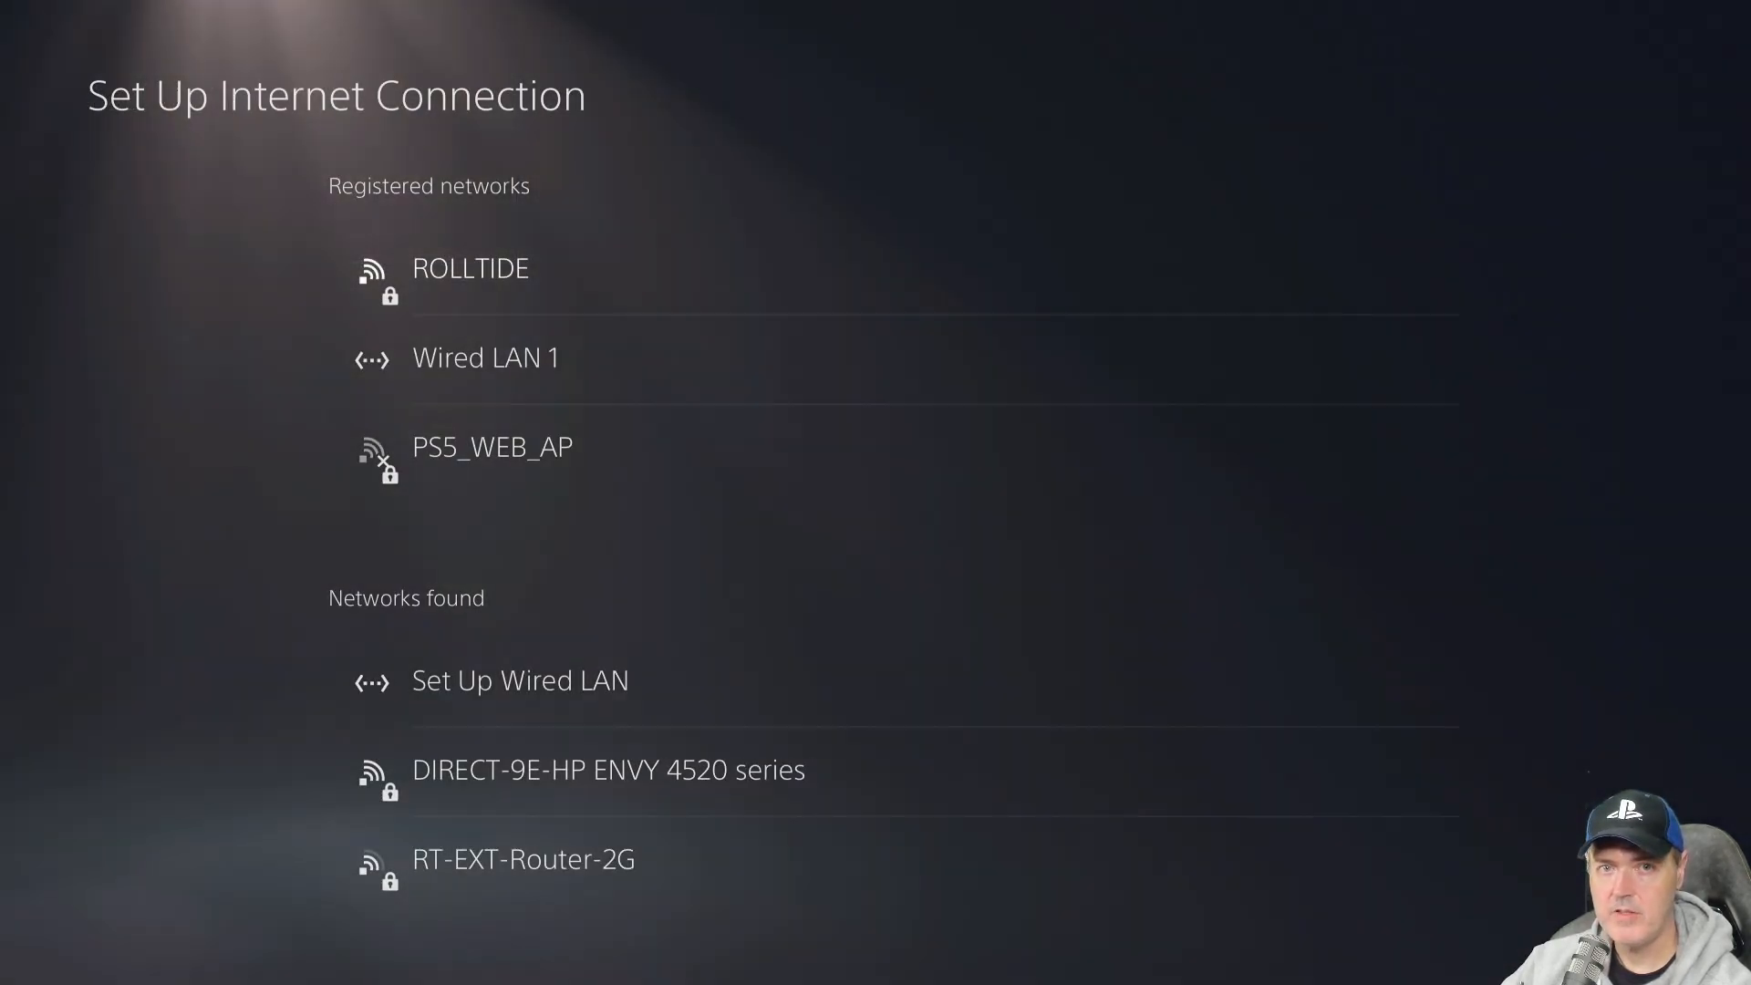
pyautogui.click(471, 266)
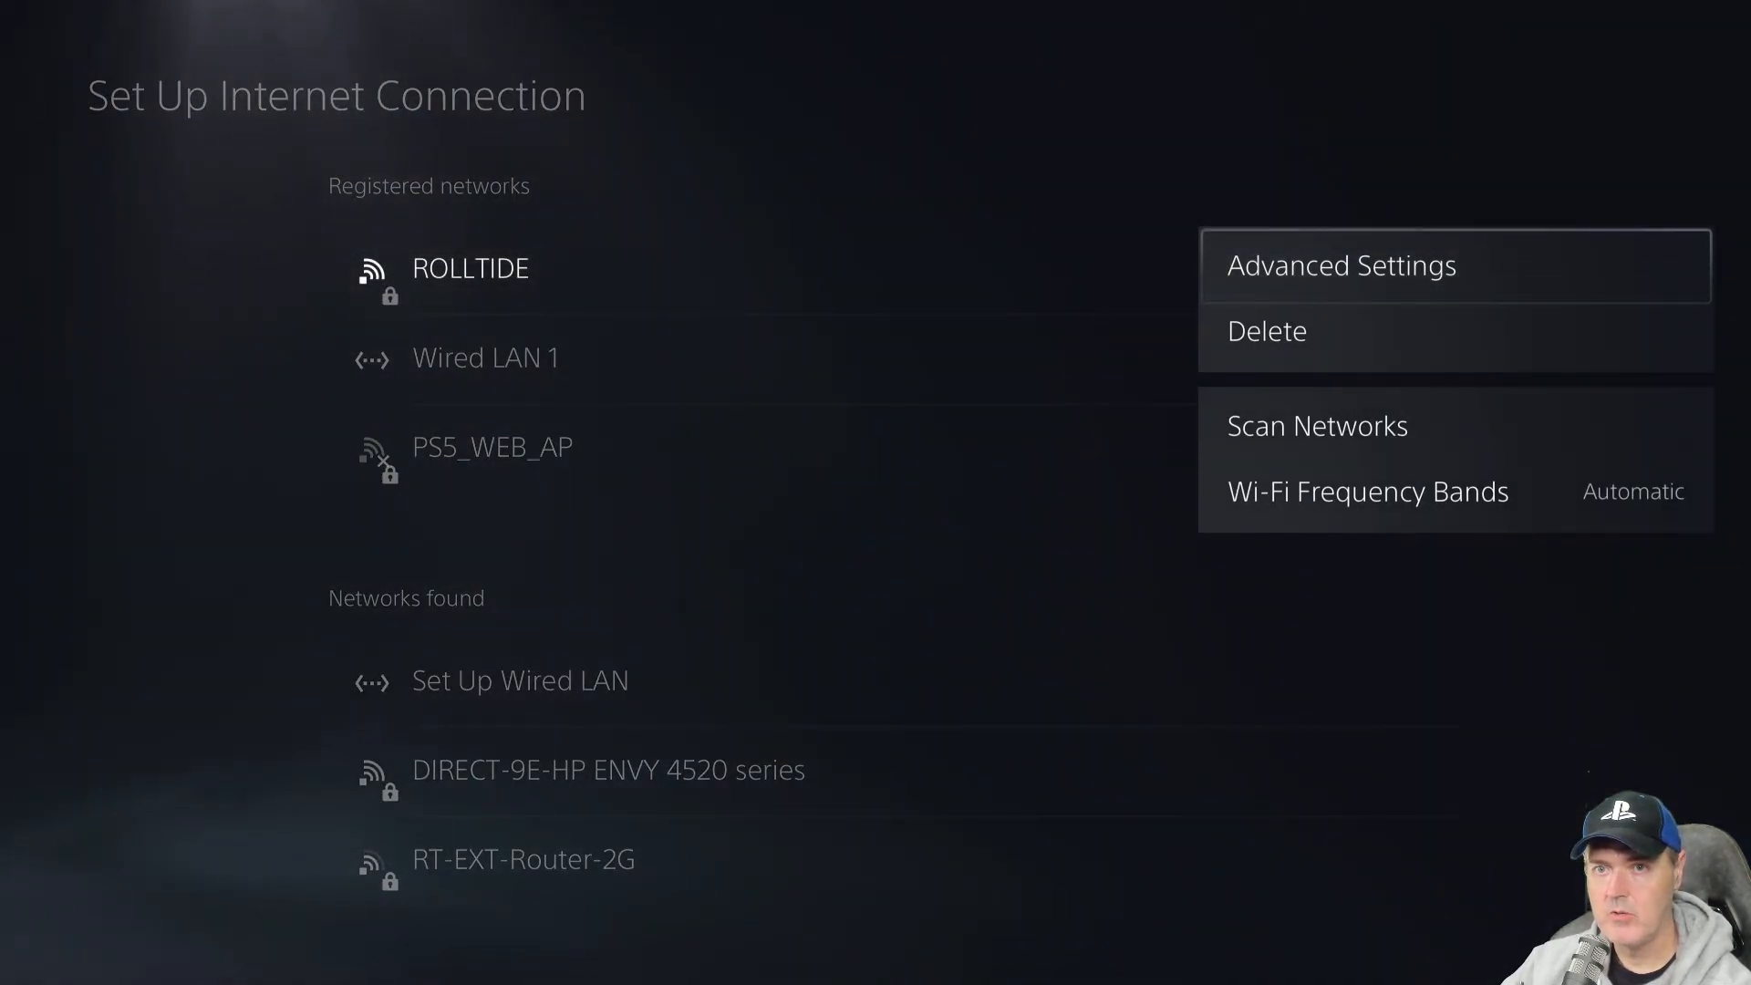
pyautogui.click(1340, 264)
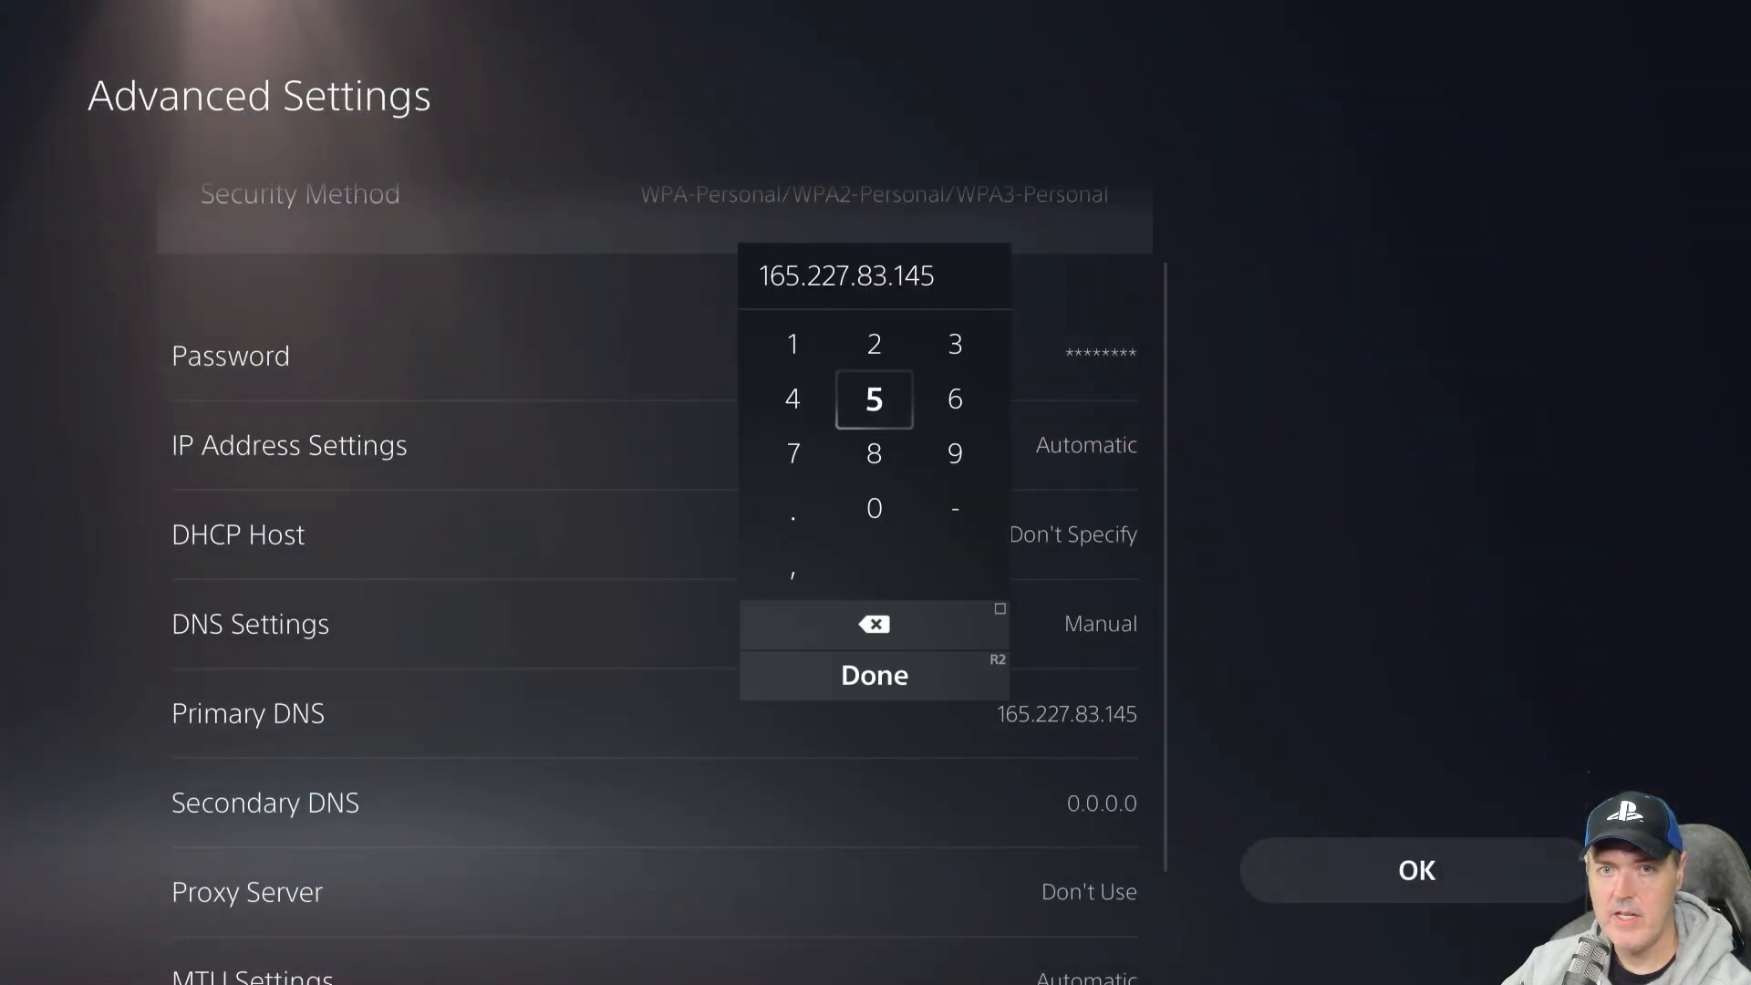
pyautogui.click(791, 454)
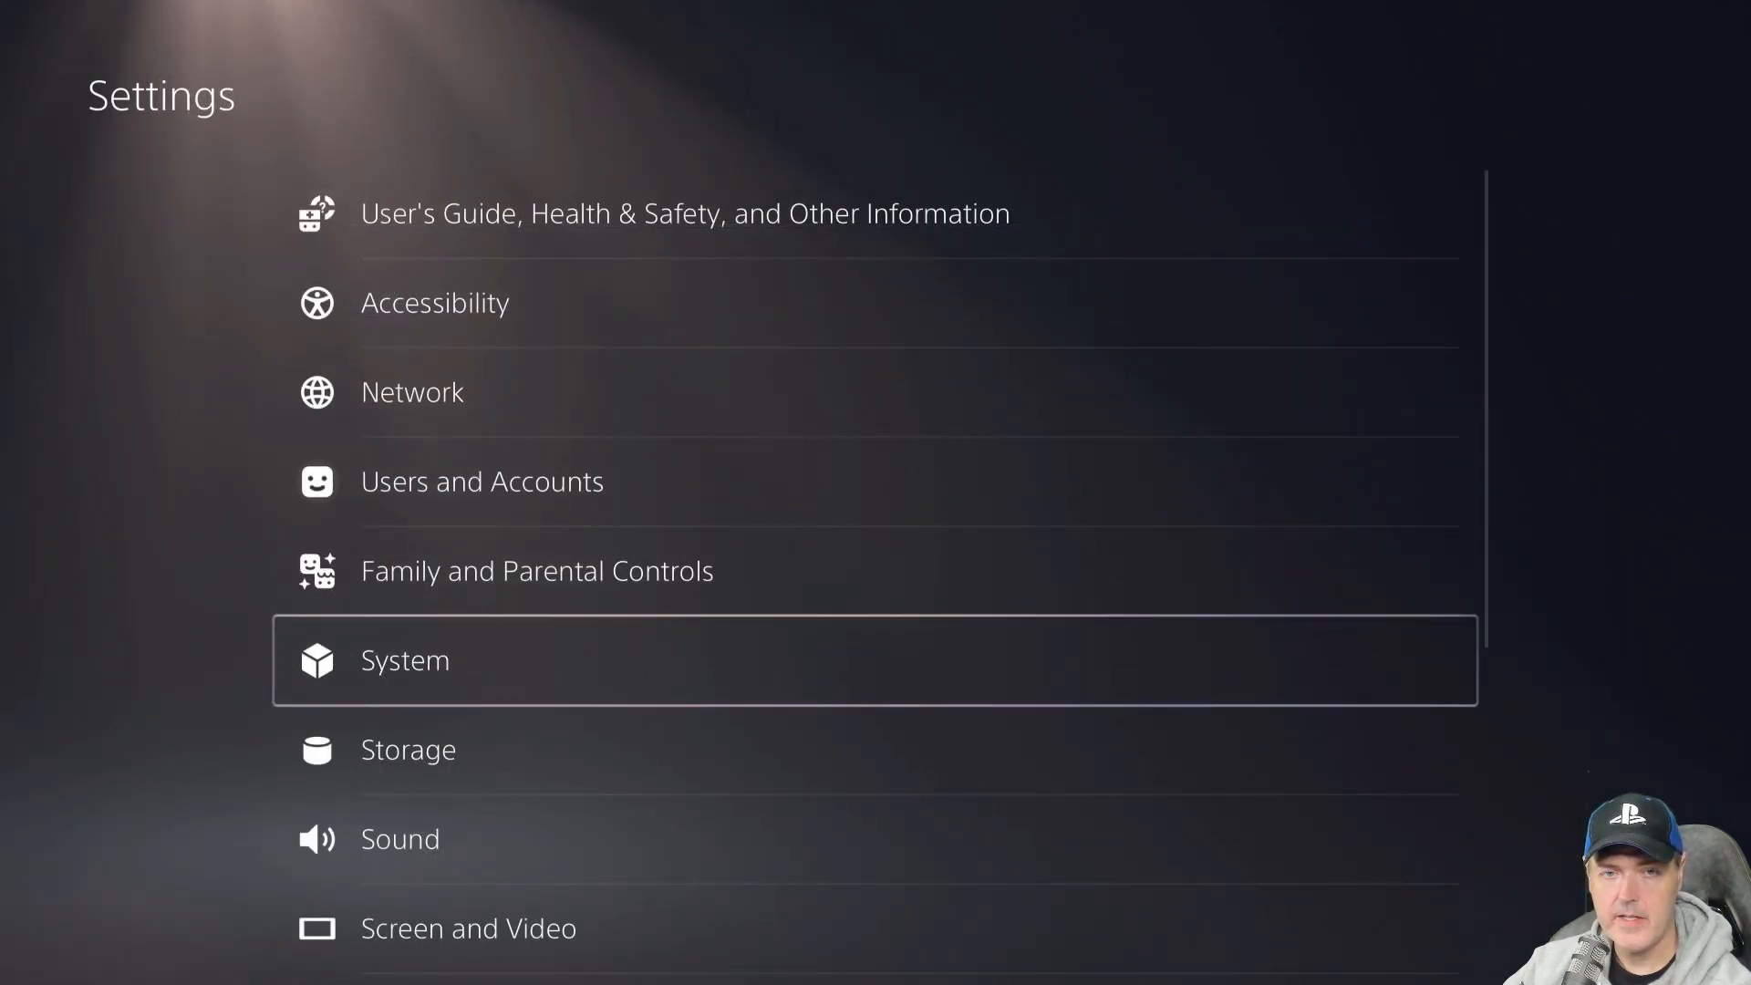
# Run Update System Software from System Software Update and Settings.
pyautogui.click(405, 660)
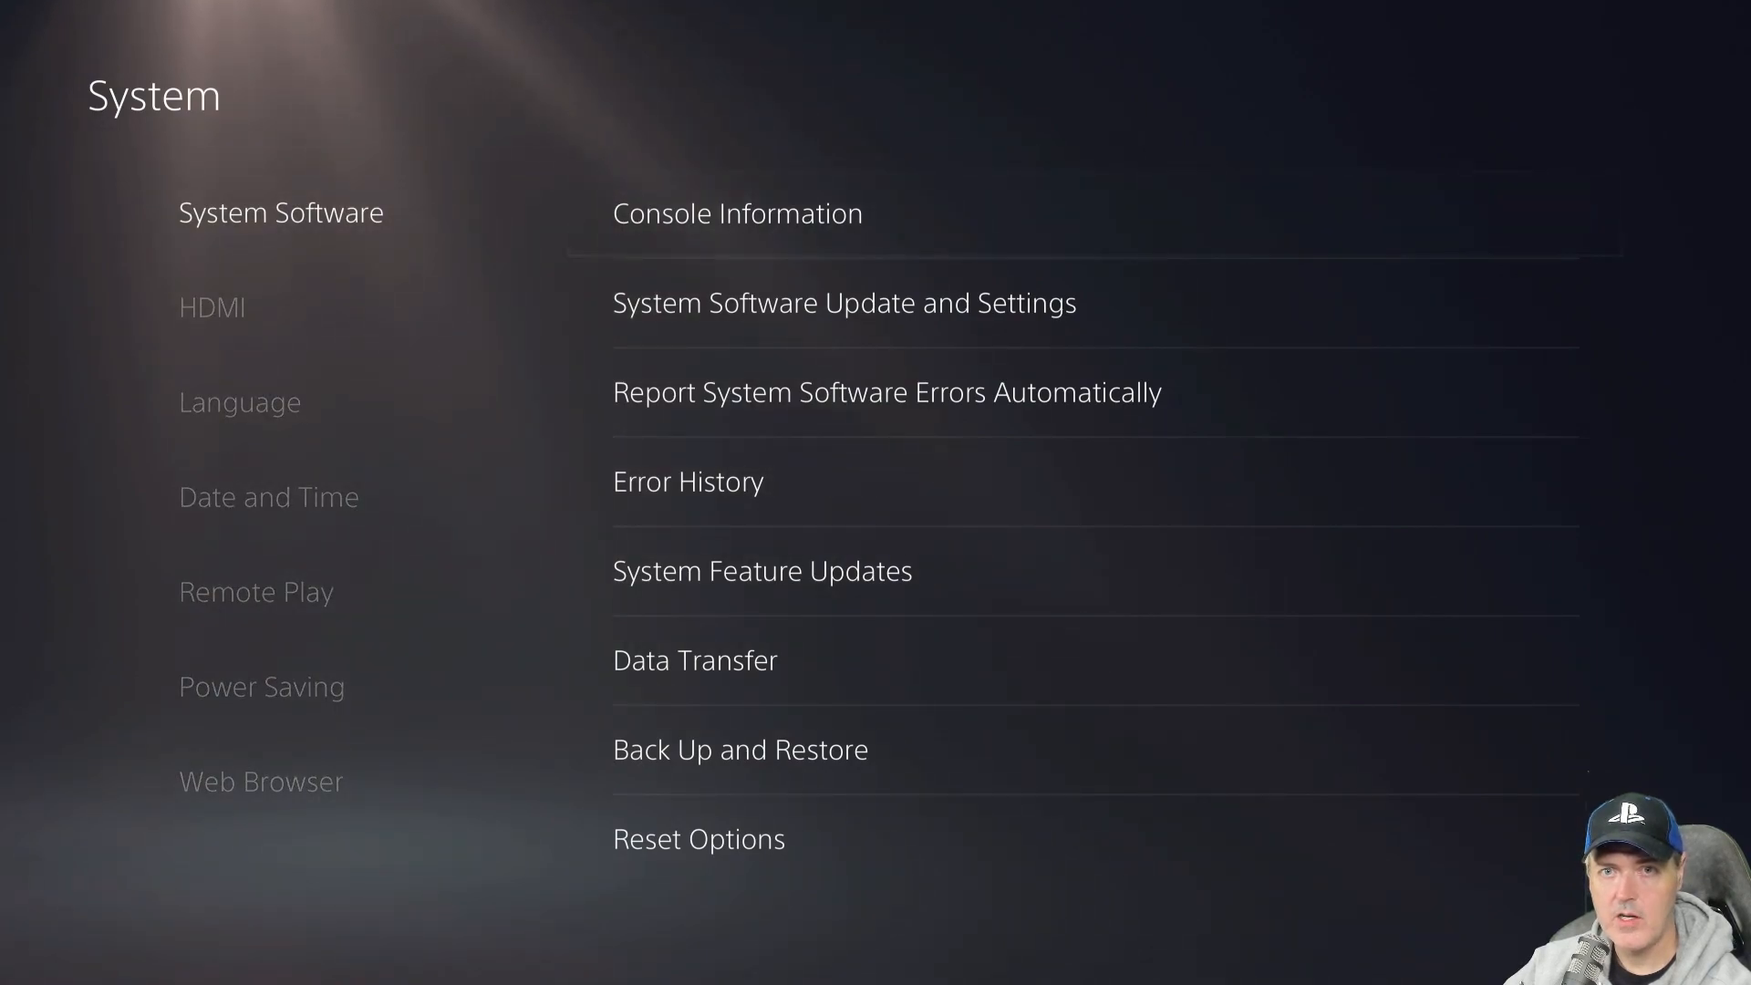
pyautogui.click(736, 213)
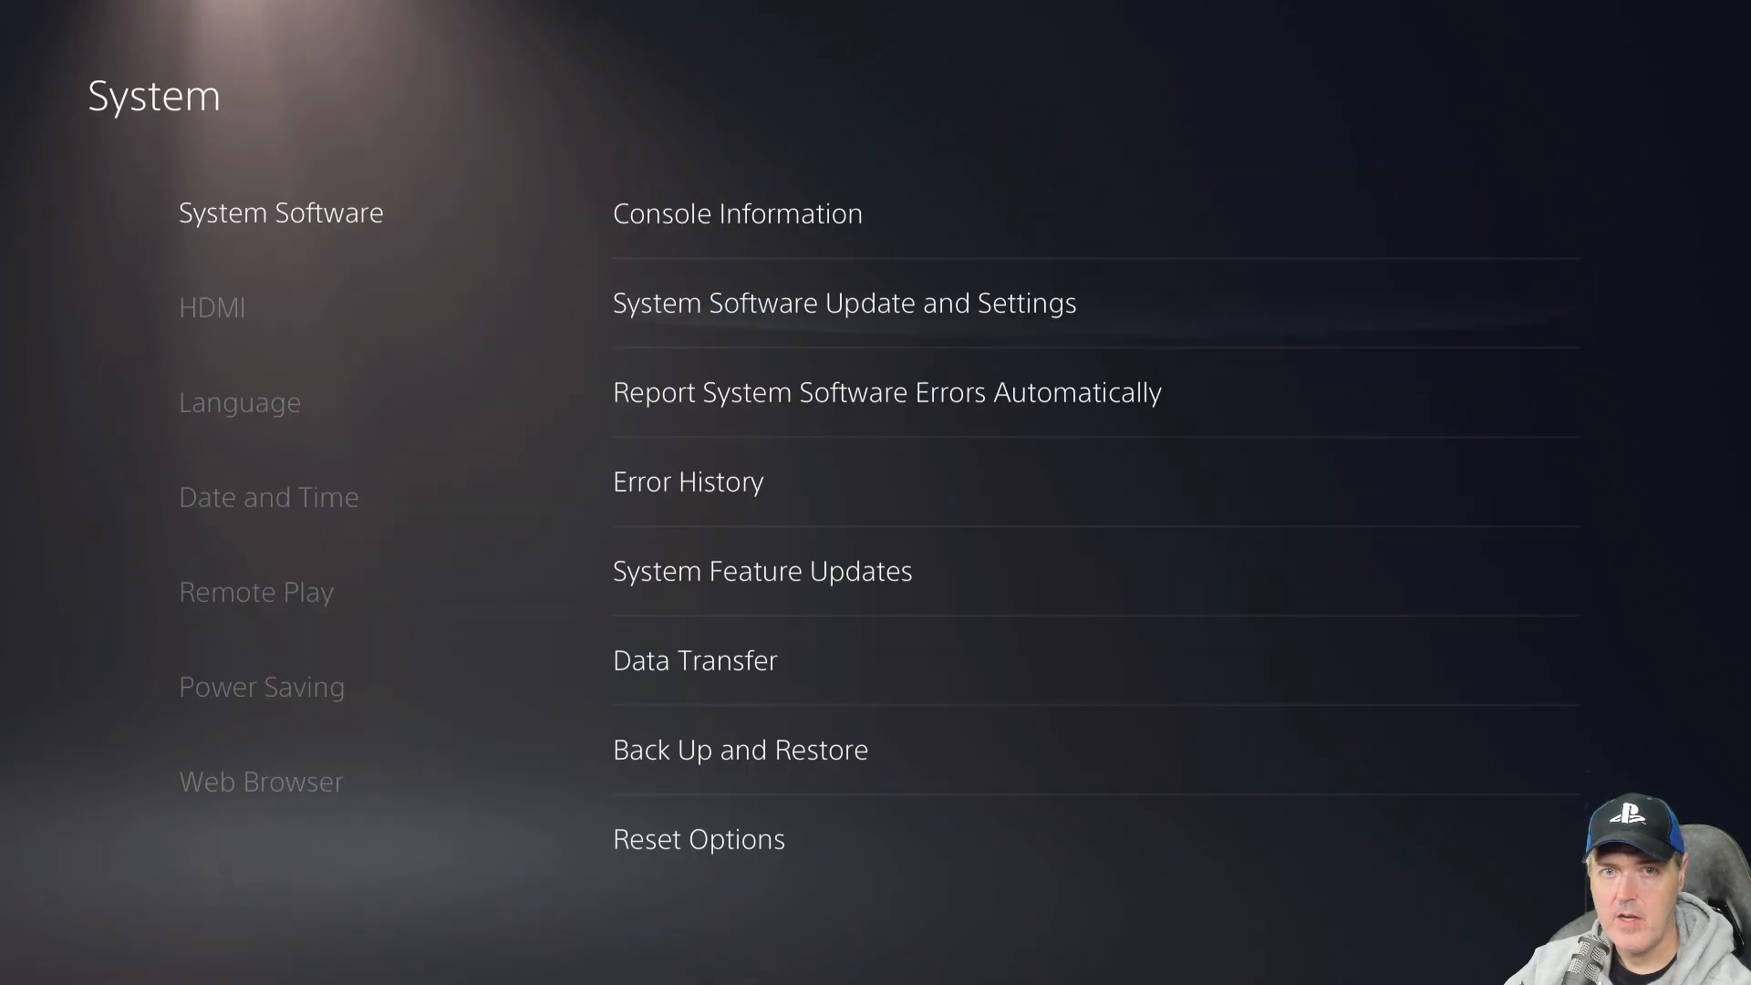
pyautogui.click(843, 303)
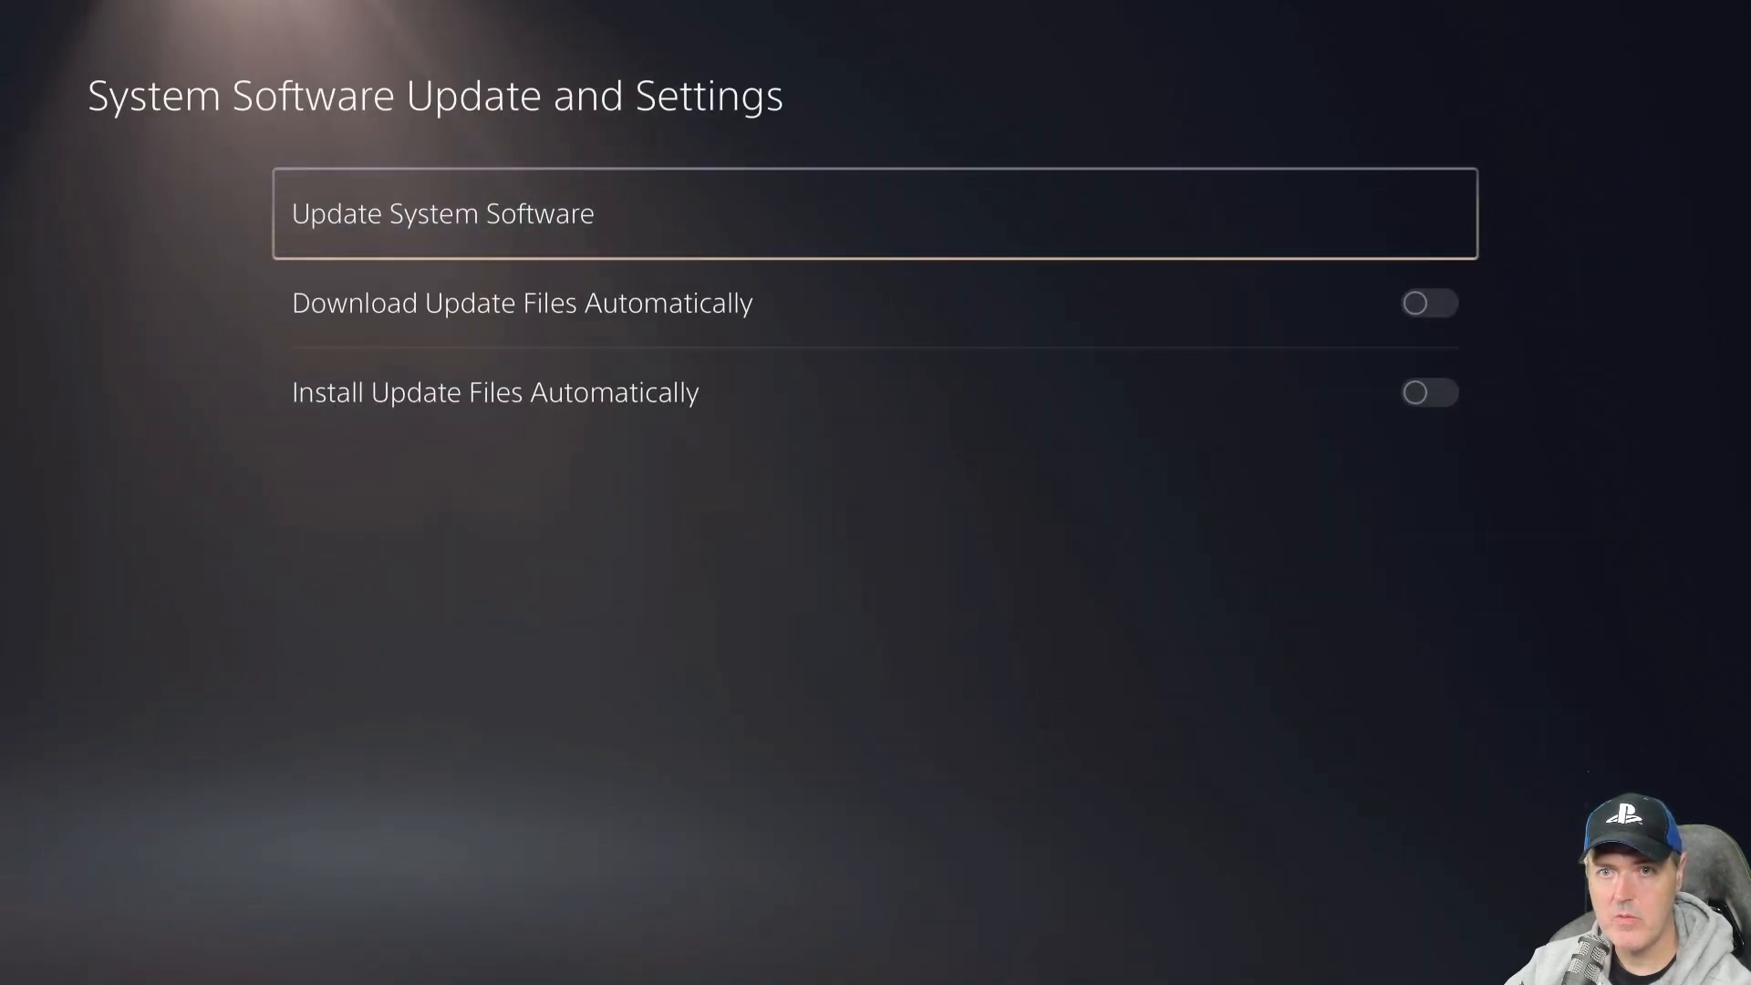
pyautogui.click(441, 213)
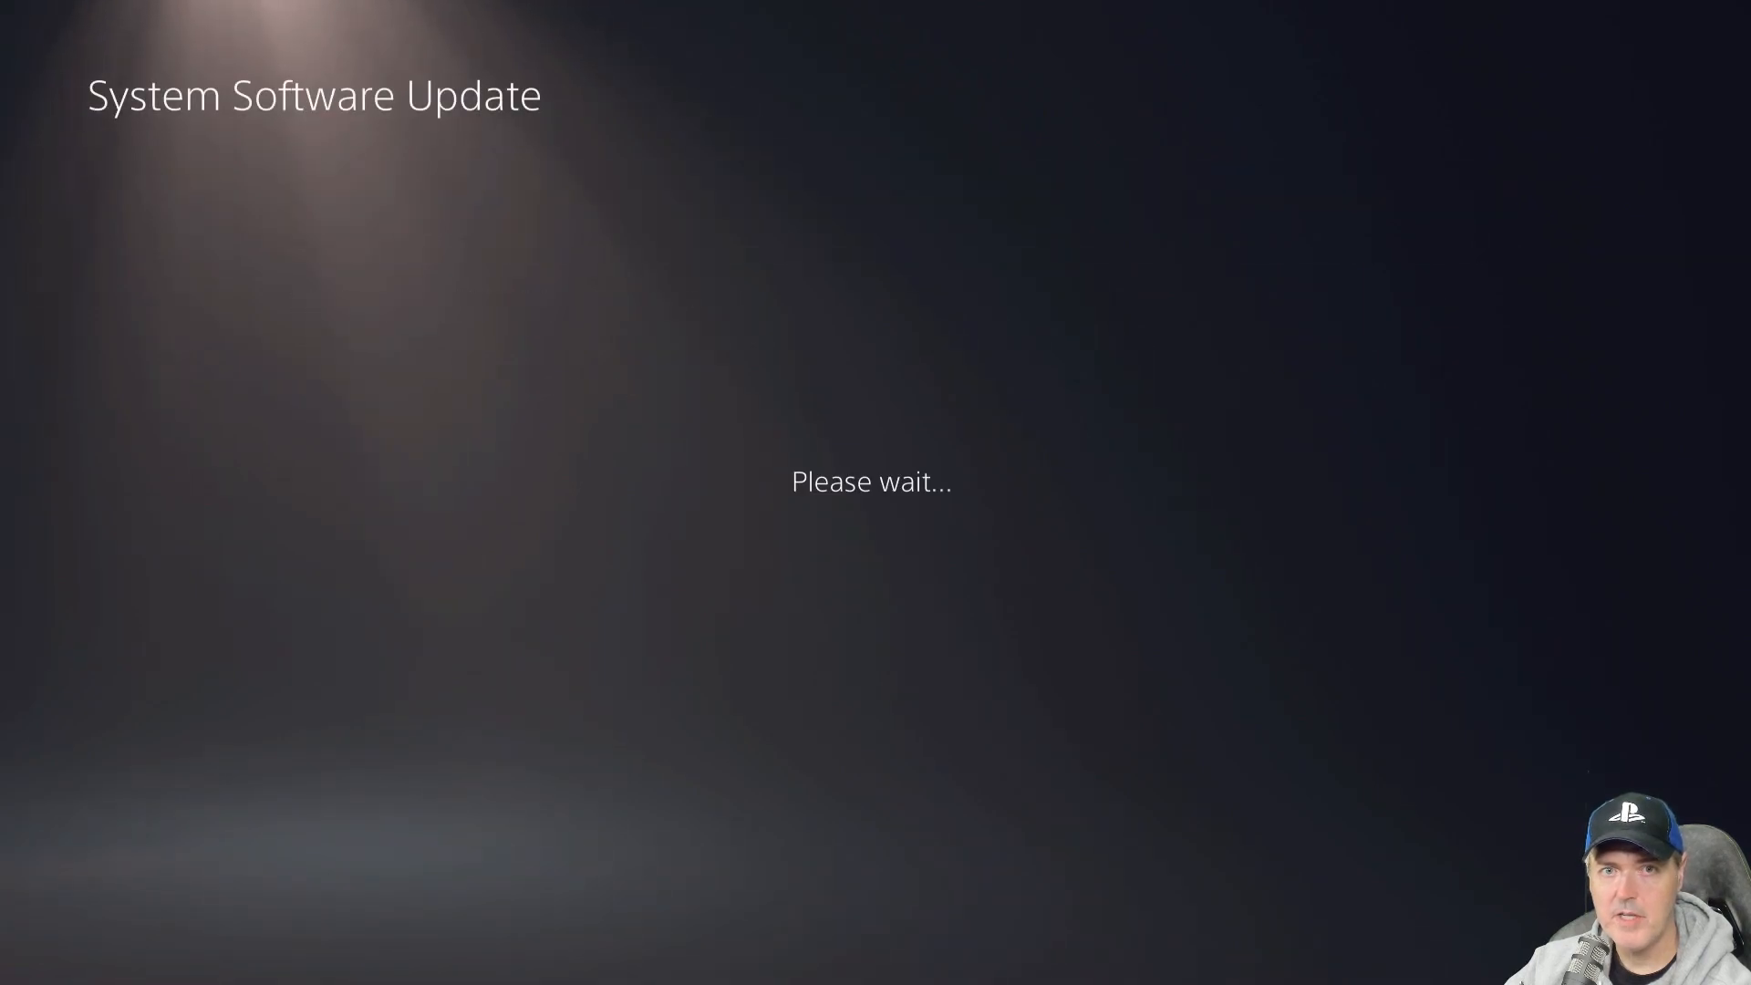